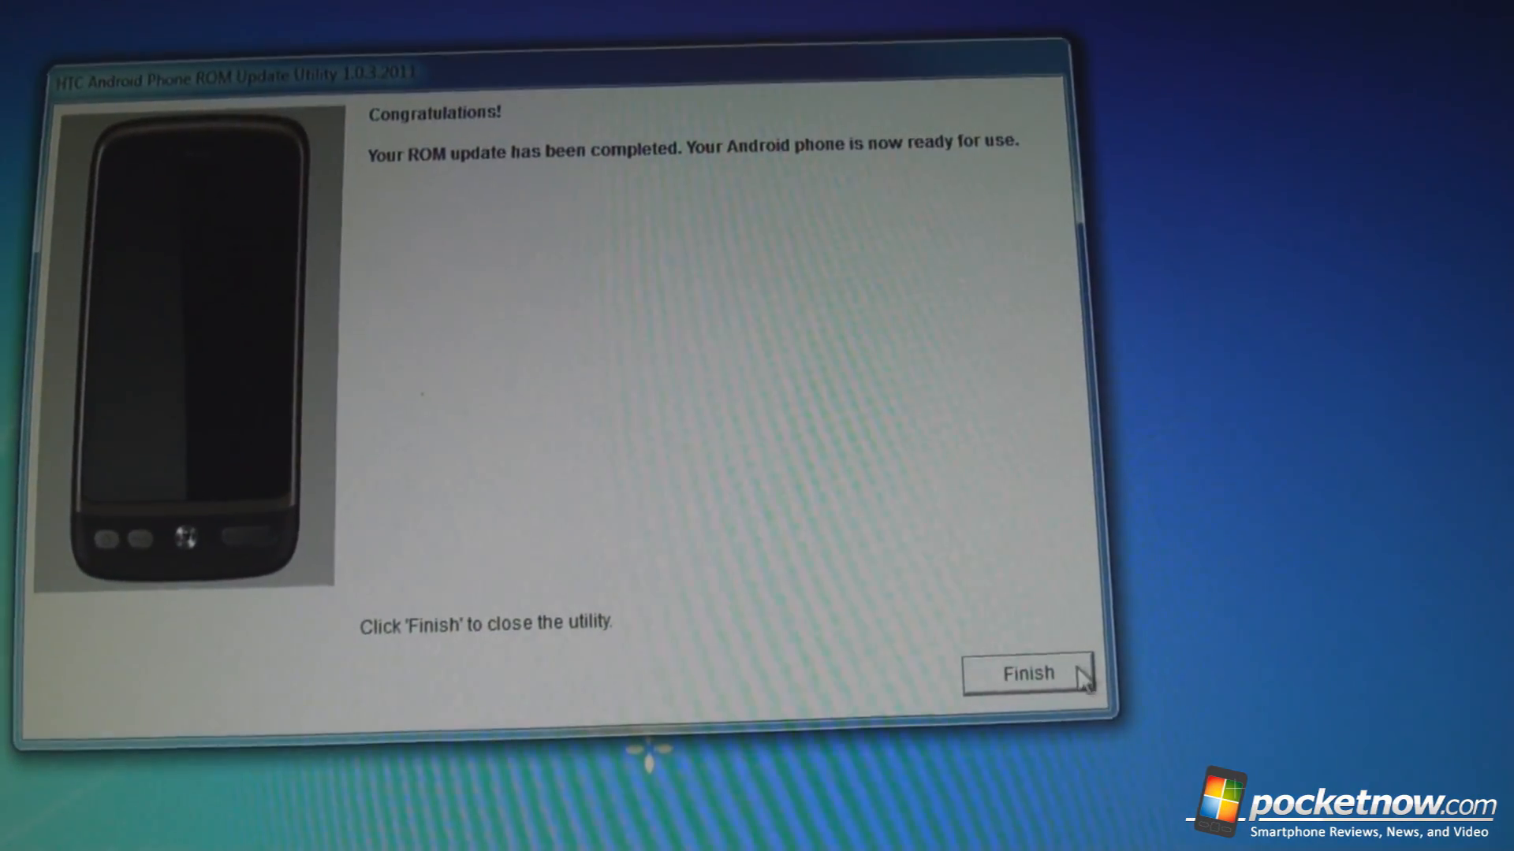
- Finish and close the ROM Update Utility after the update completes
{"action": "left_click", "coordinate": [1028, 674]}
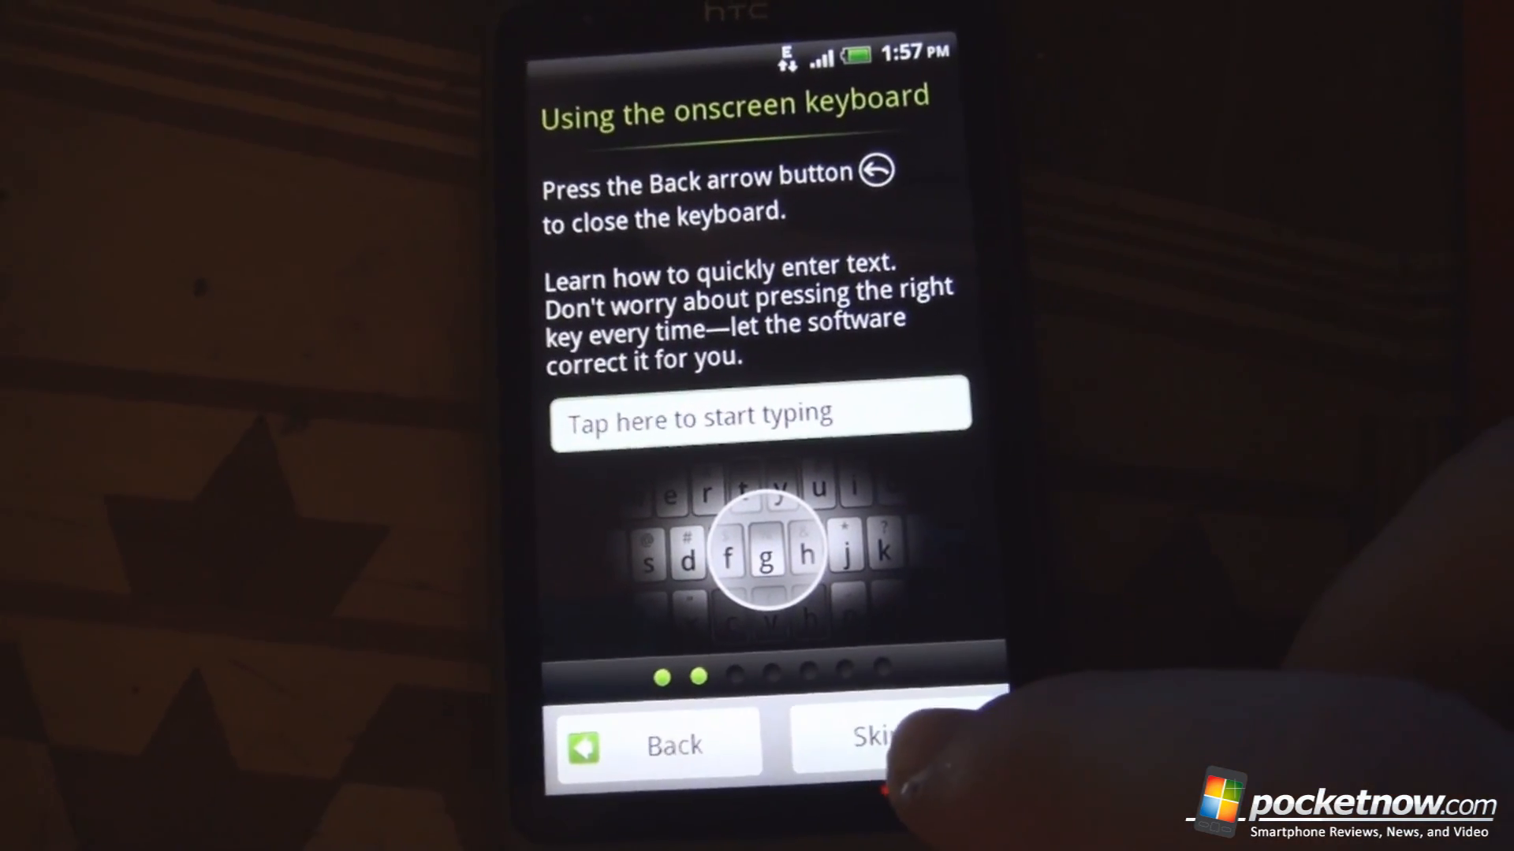
- Skip the keyboard tutorial and social networks, accepting default Internet, sync, Wi-Fi and Google location settings
{"action": "left_click", "coordinate": [879, 737]}
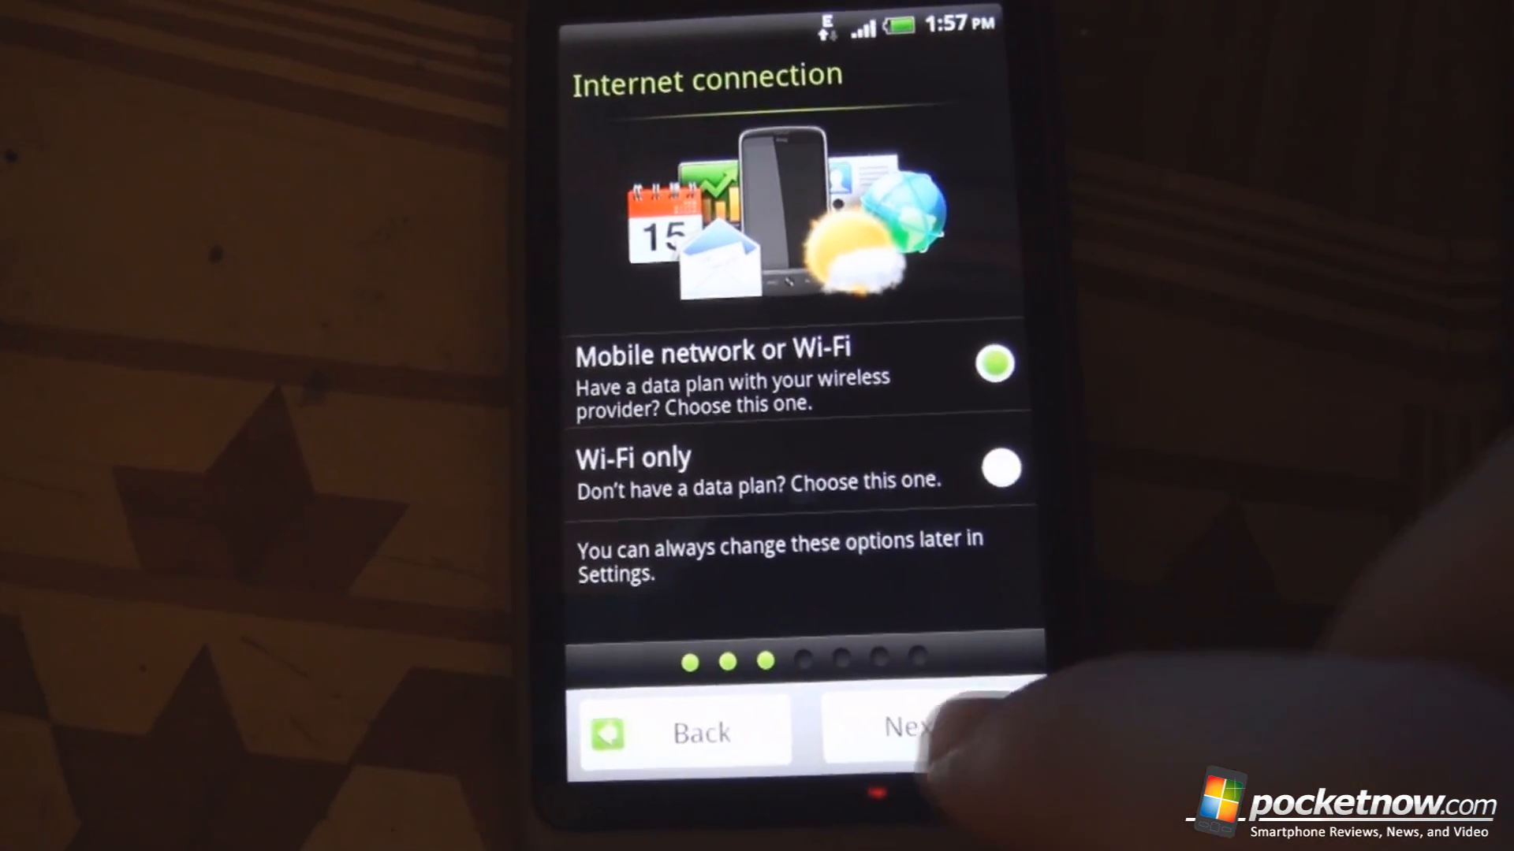
{"action": "left_click", "coordinate": [908, 727]}
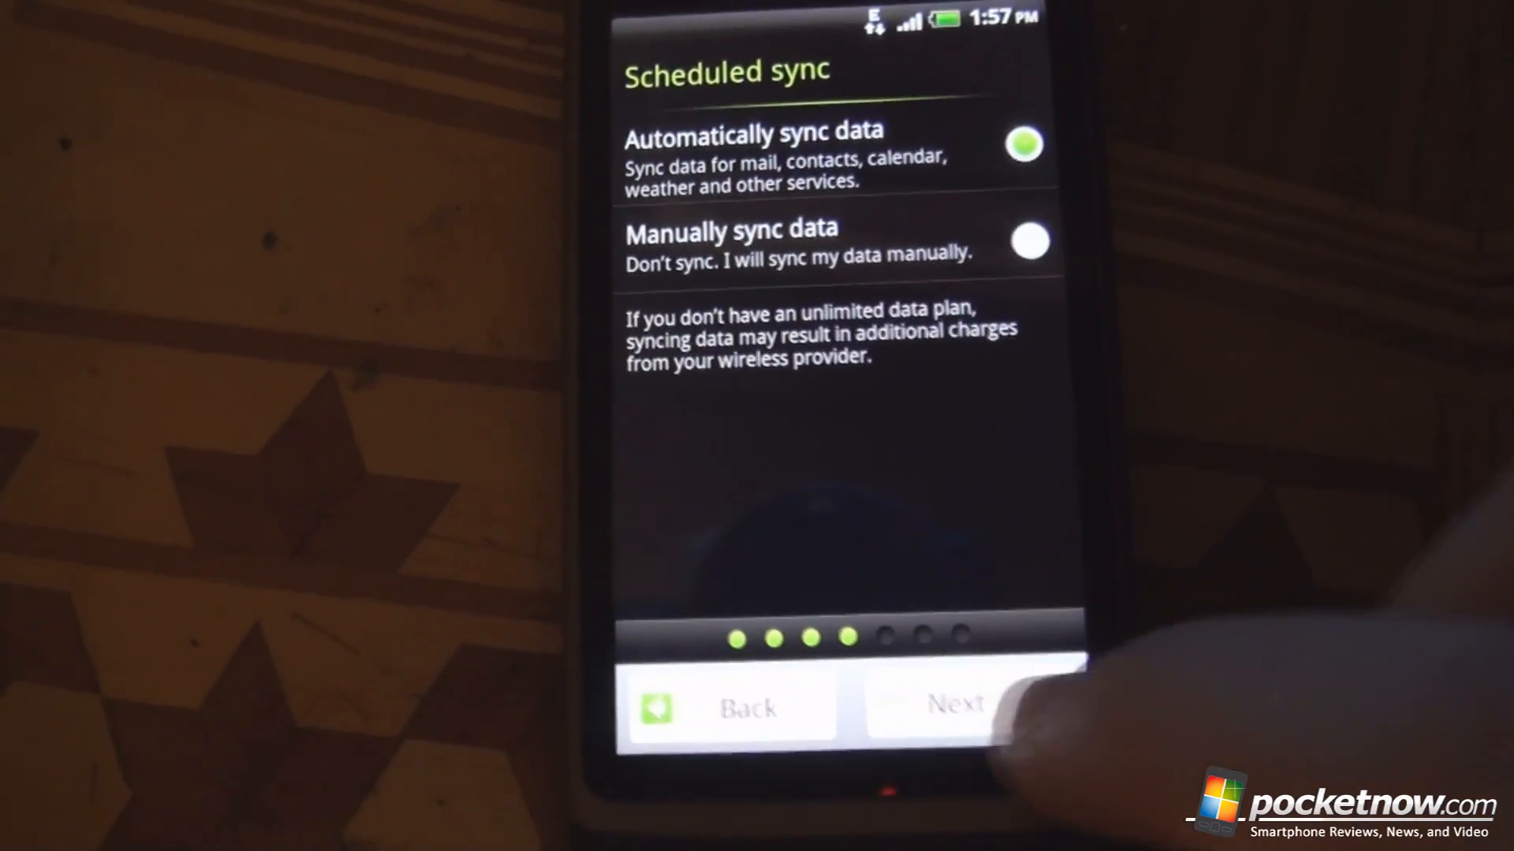
{"action": "left_click", "coordinate": [954, 705]}
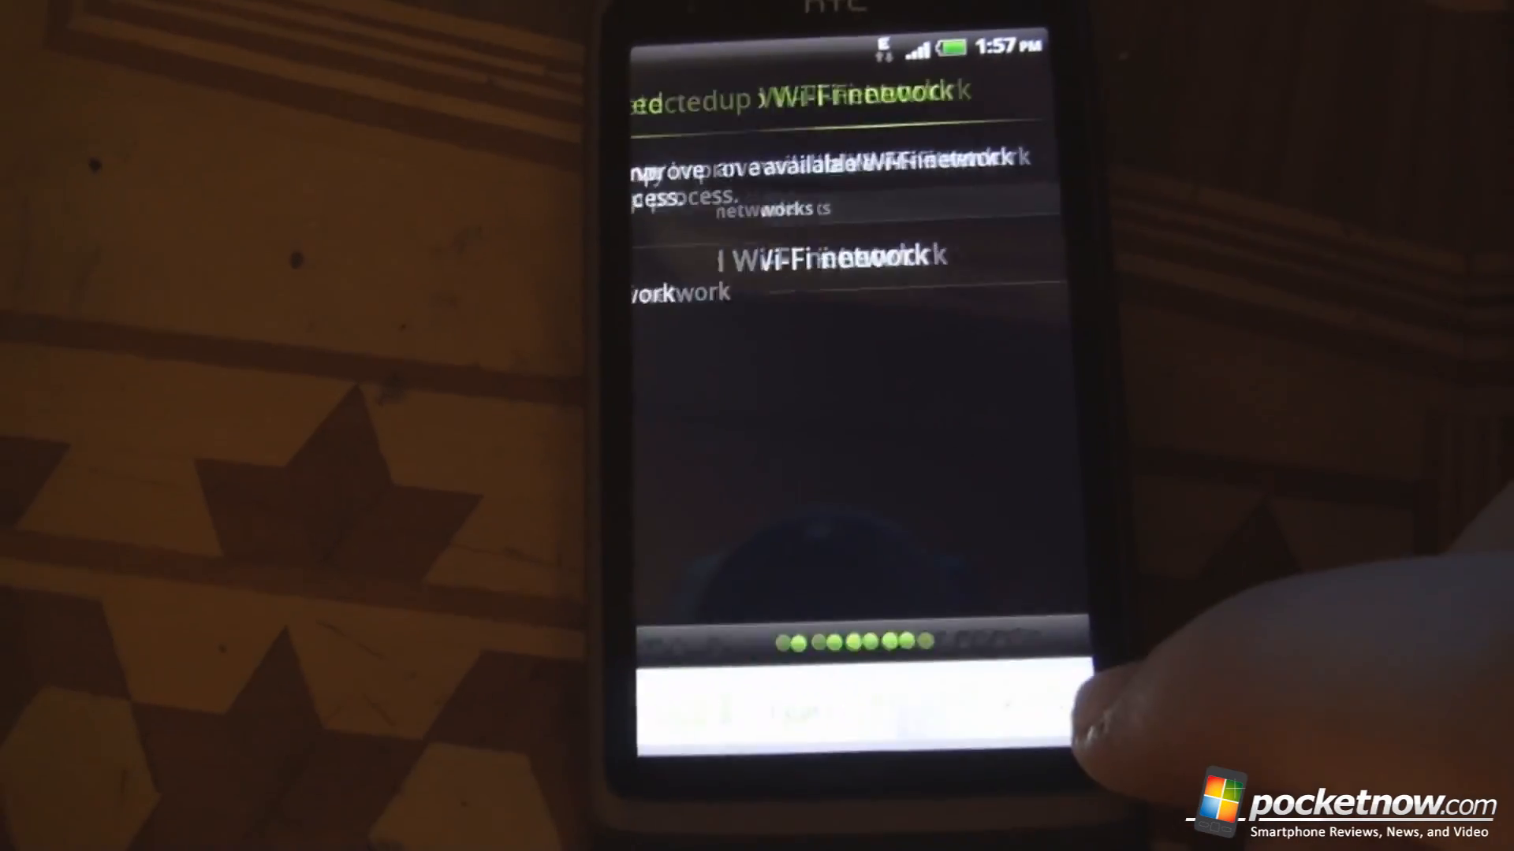
{"action": "left_click", "coordinate": [937, 687]}
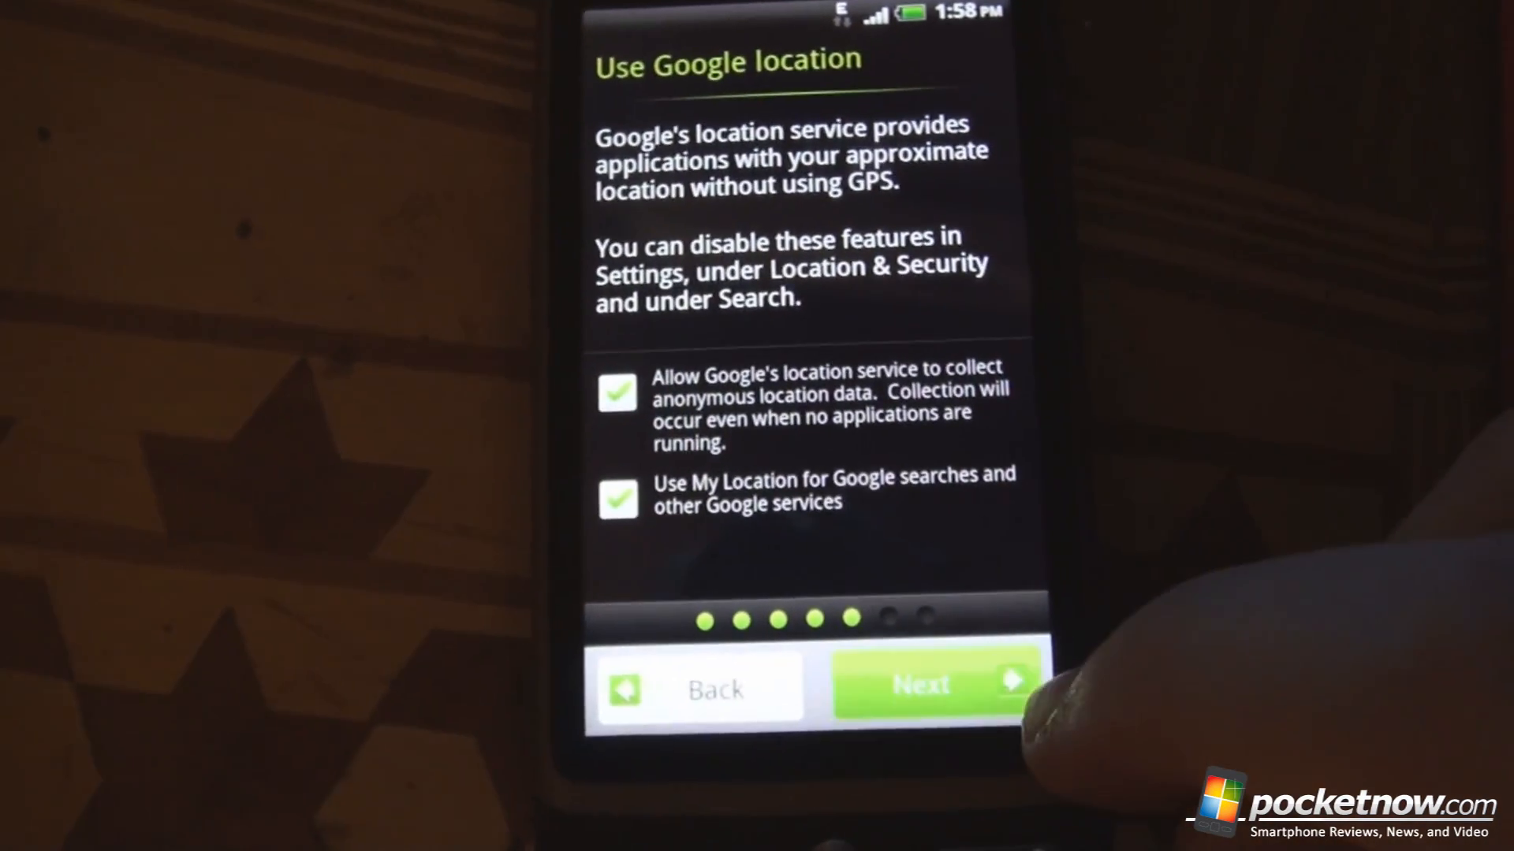
{"action": "left_click", "coordinate": [919, 686]}
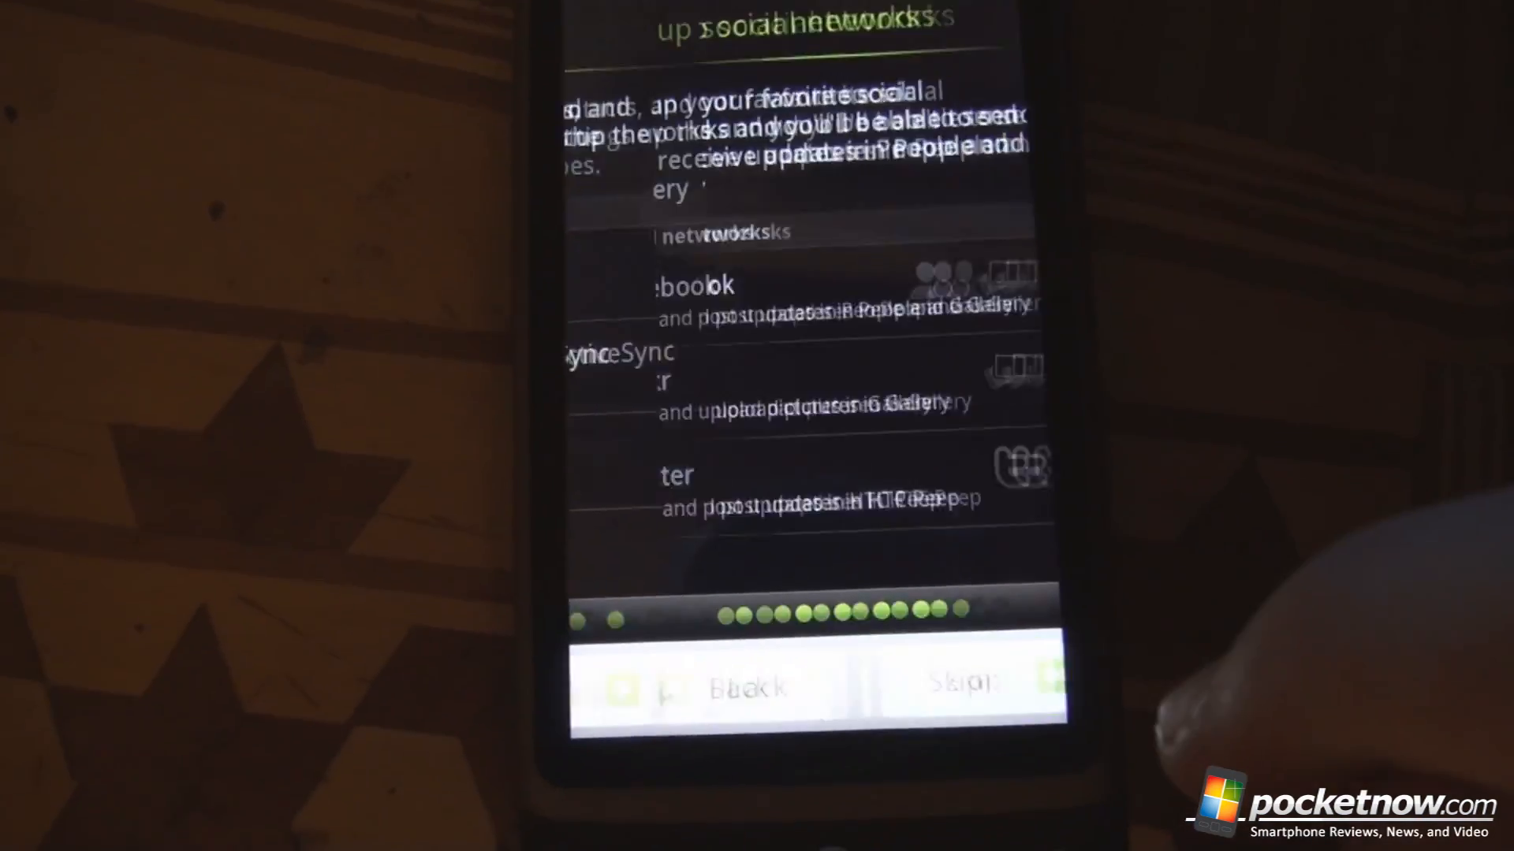
{"action": "left_click", "coordinate": [955, 686]}
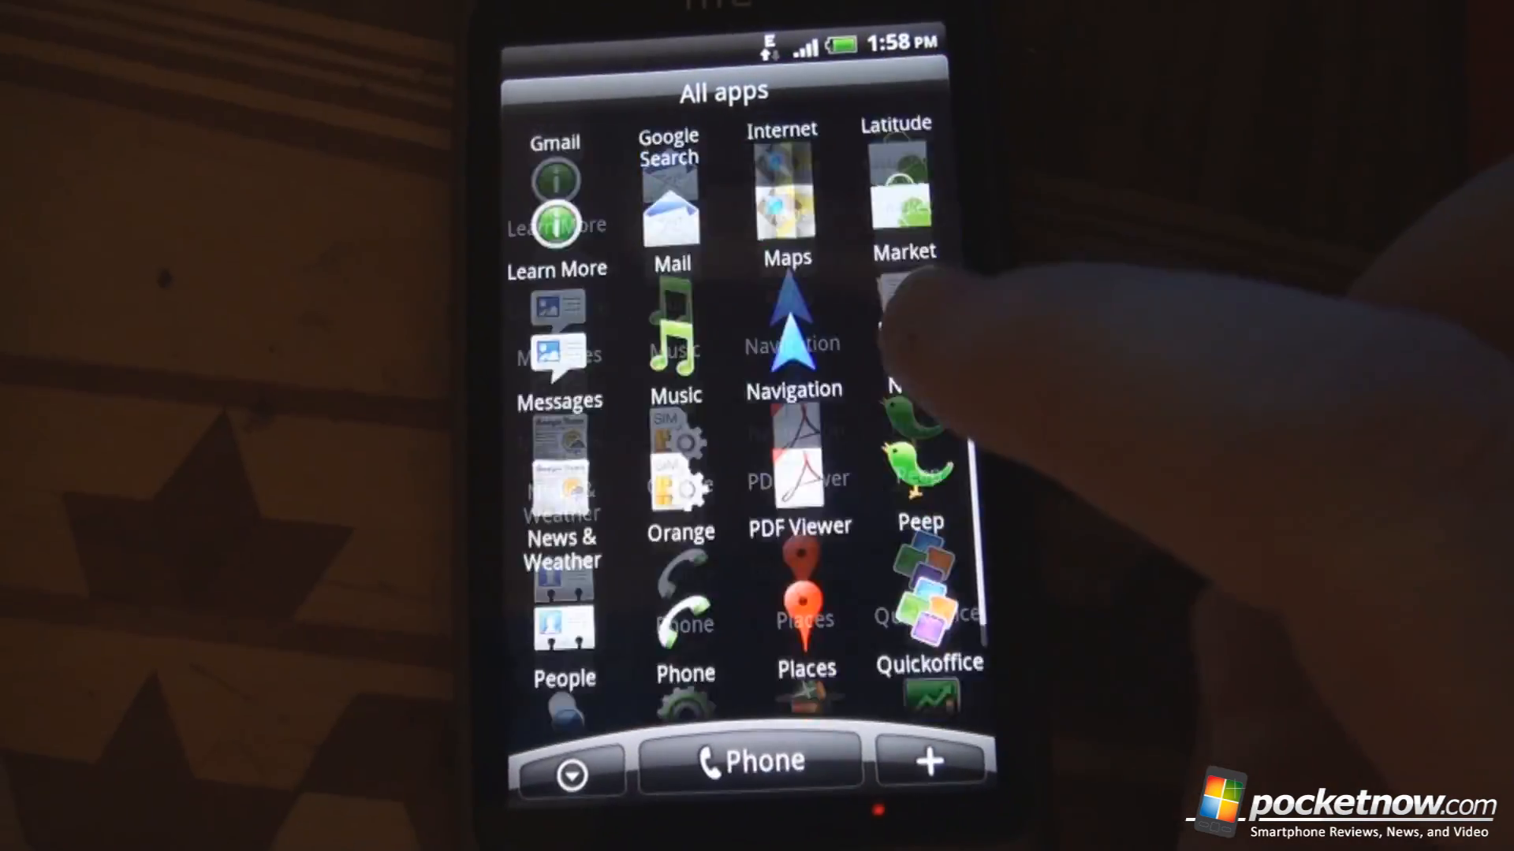
- Scroll the app list to Settings, then scroll down to the About phone section
{"action": "scroll", "scroll_direction": "down", "scroll_amount": 3}
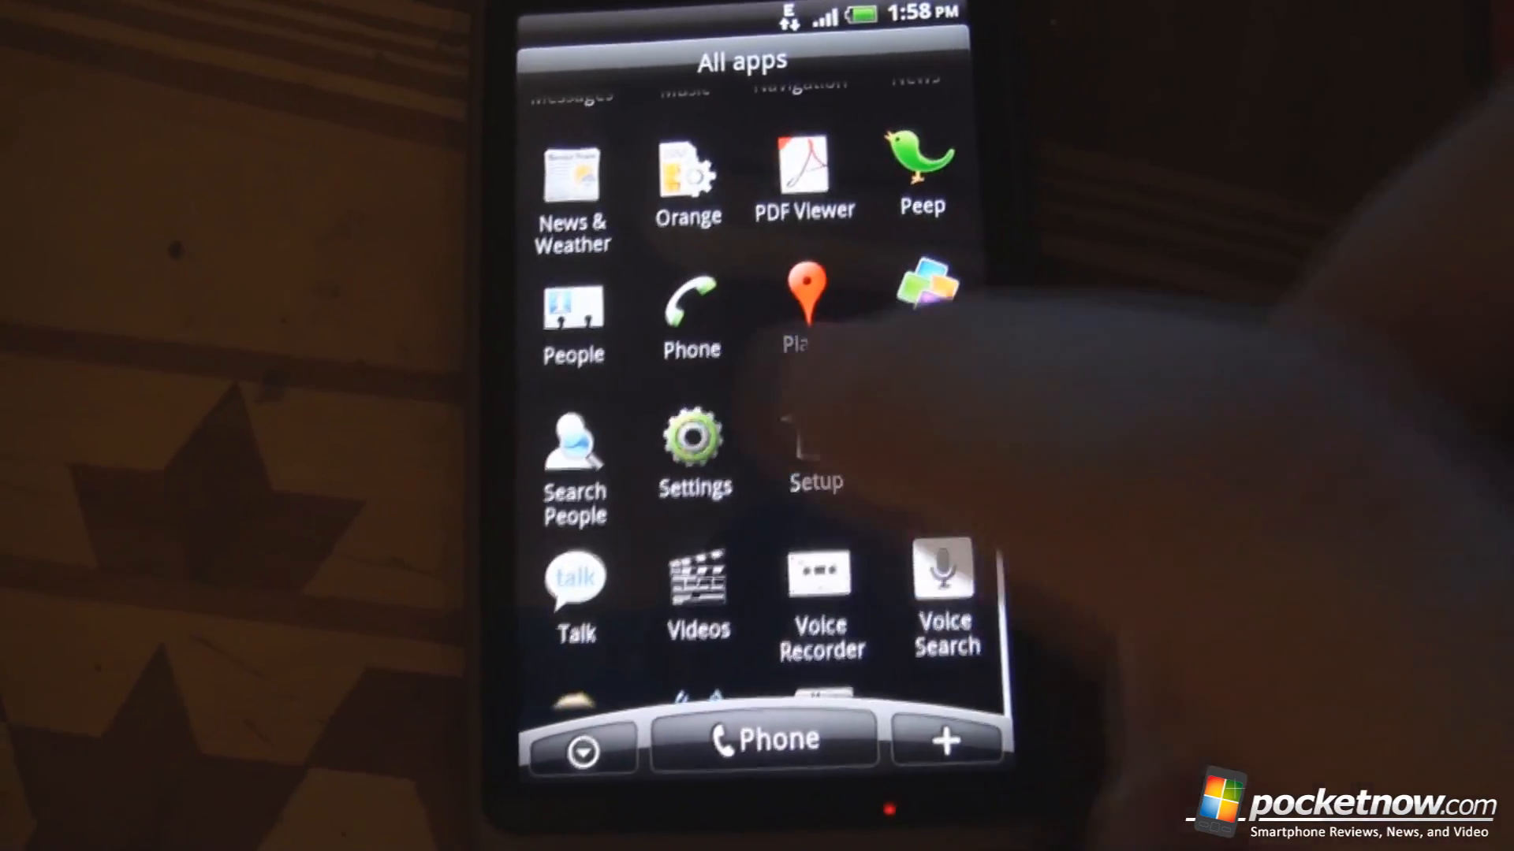
{"action": "left_click", "coordinate": [694, 440]}
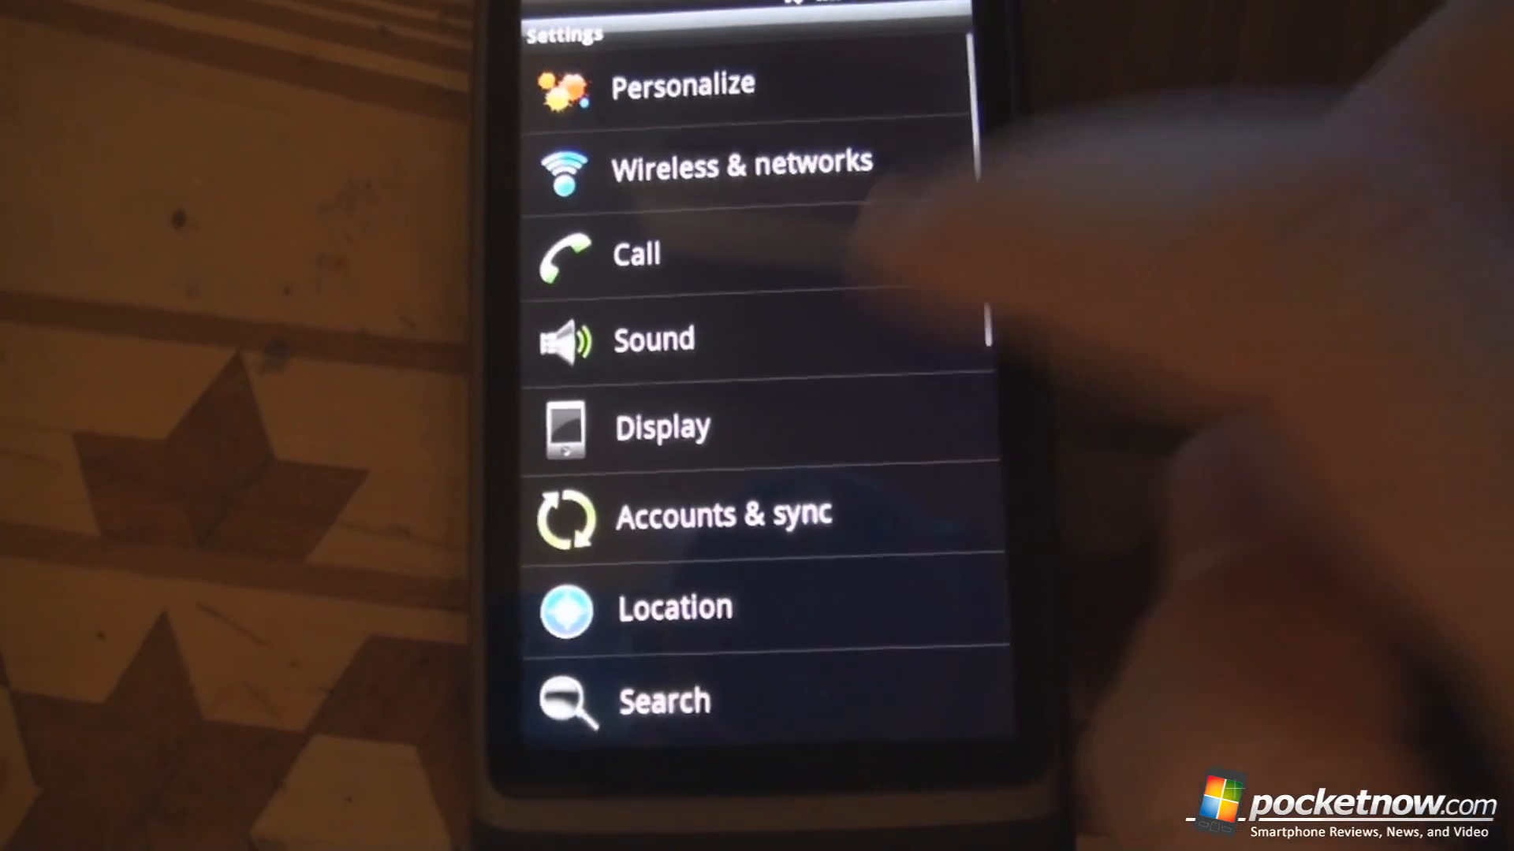
{"action": "scroll", "scroll_direction": "down", "scroll_amount": 3}
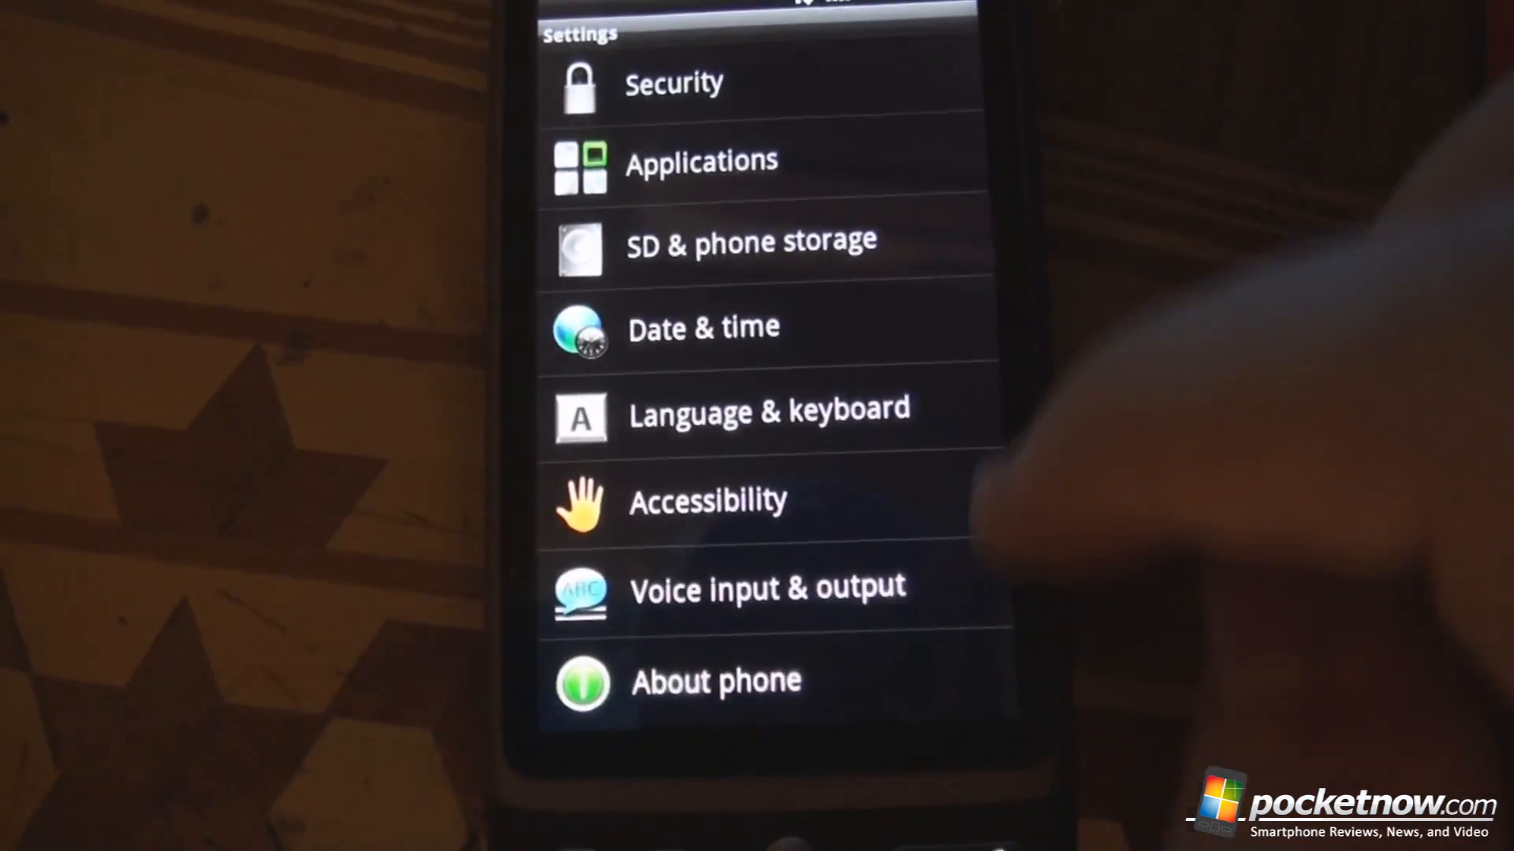
{"action": "left_click", "coordinate": [716, 681]}
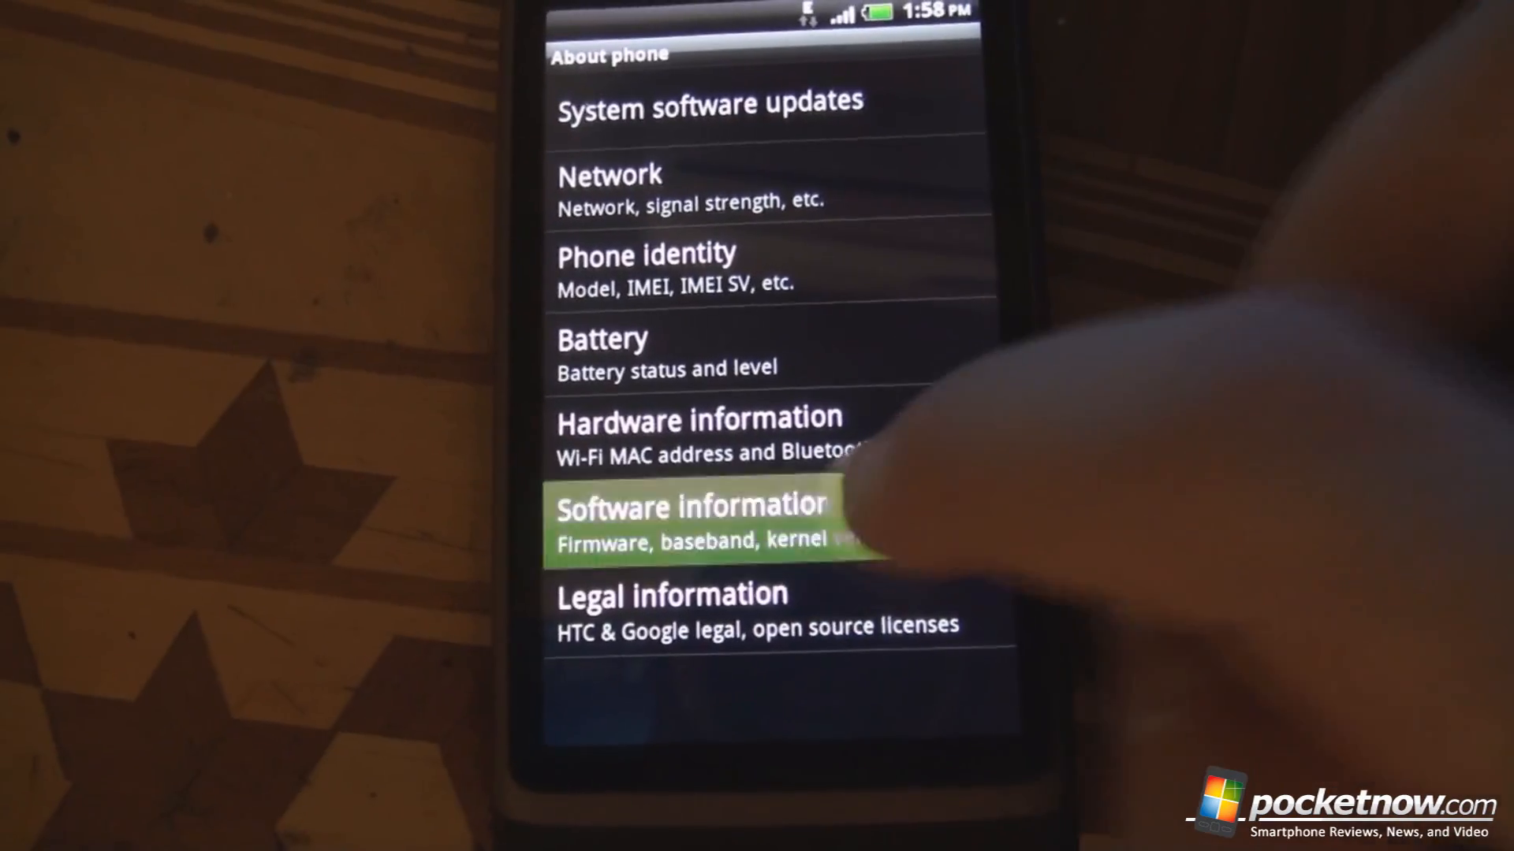